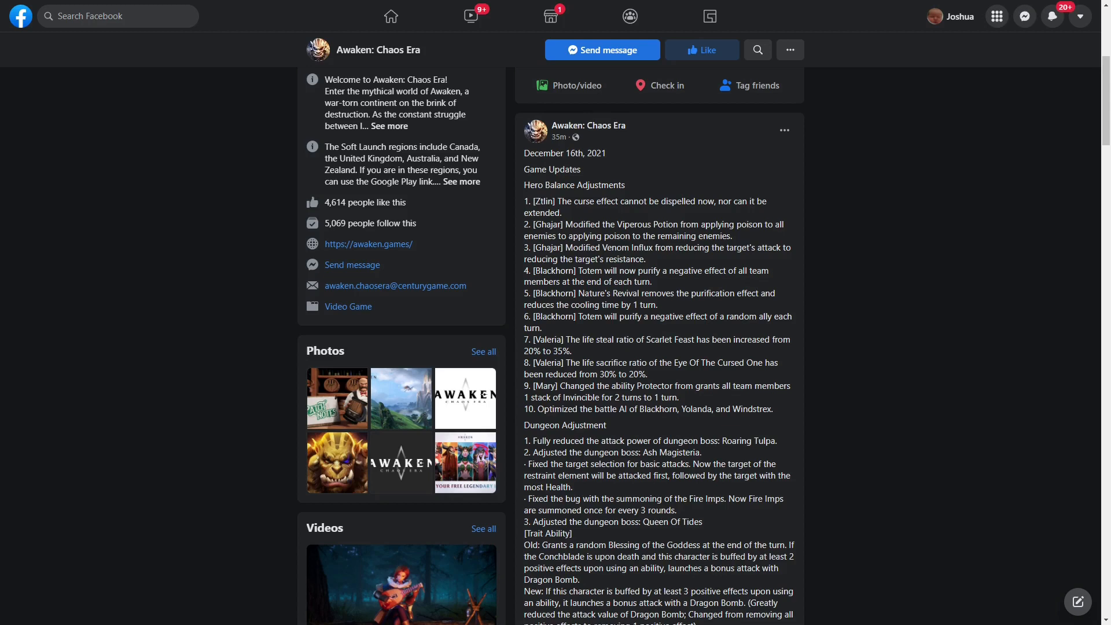
scroll("down", 3)
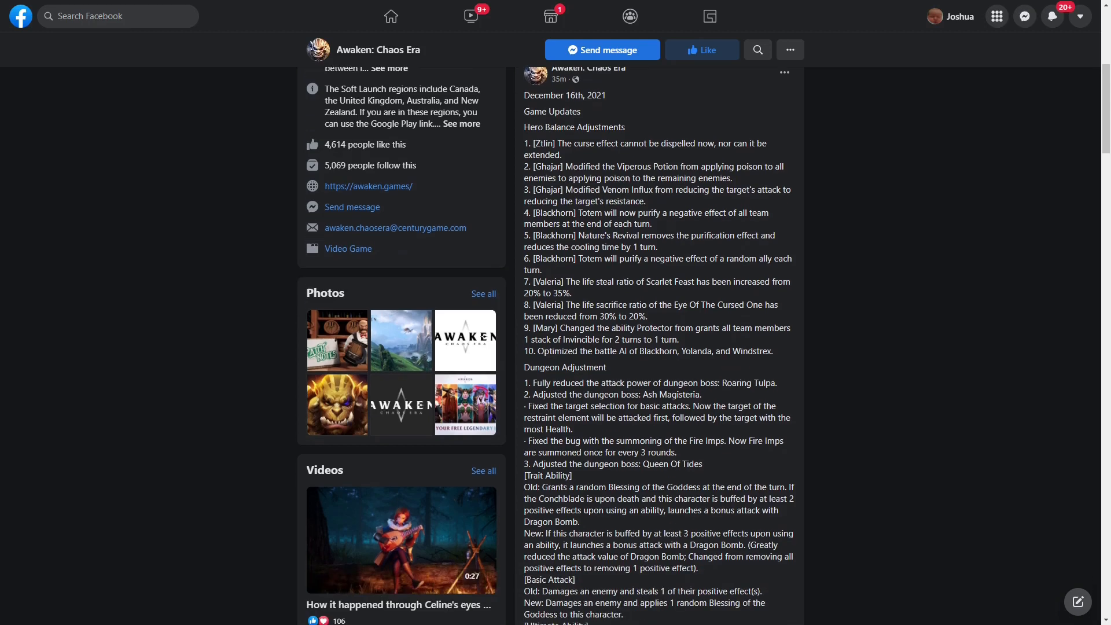
scroll("down", 3)
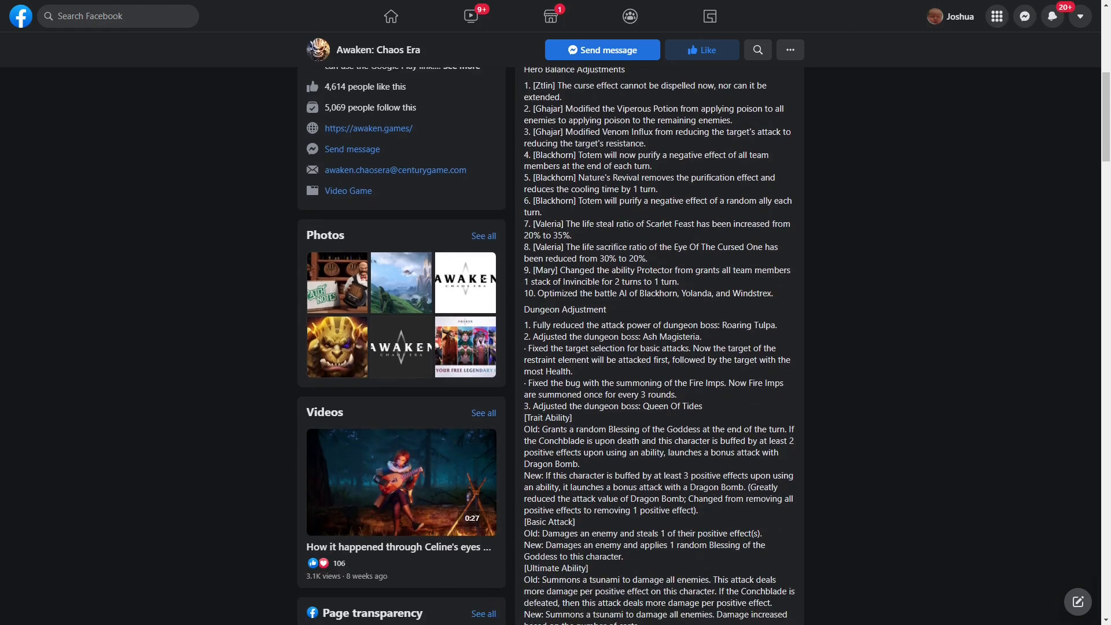
scroll("down", 3)
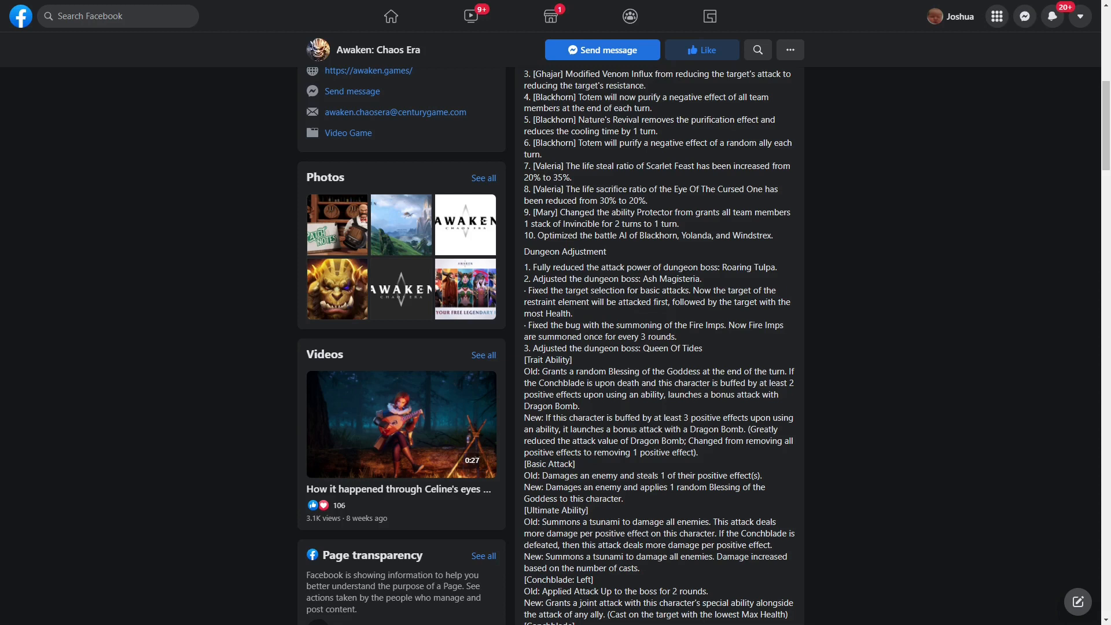
scroll("down", 3)
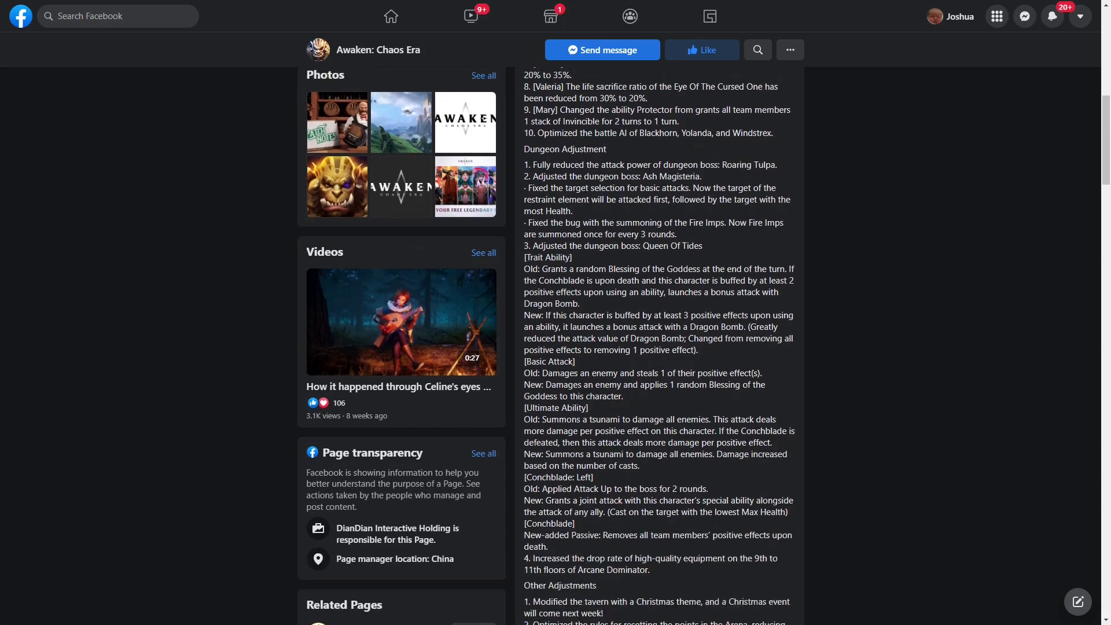
scroll("down", 3)
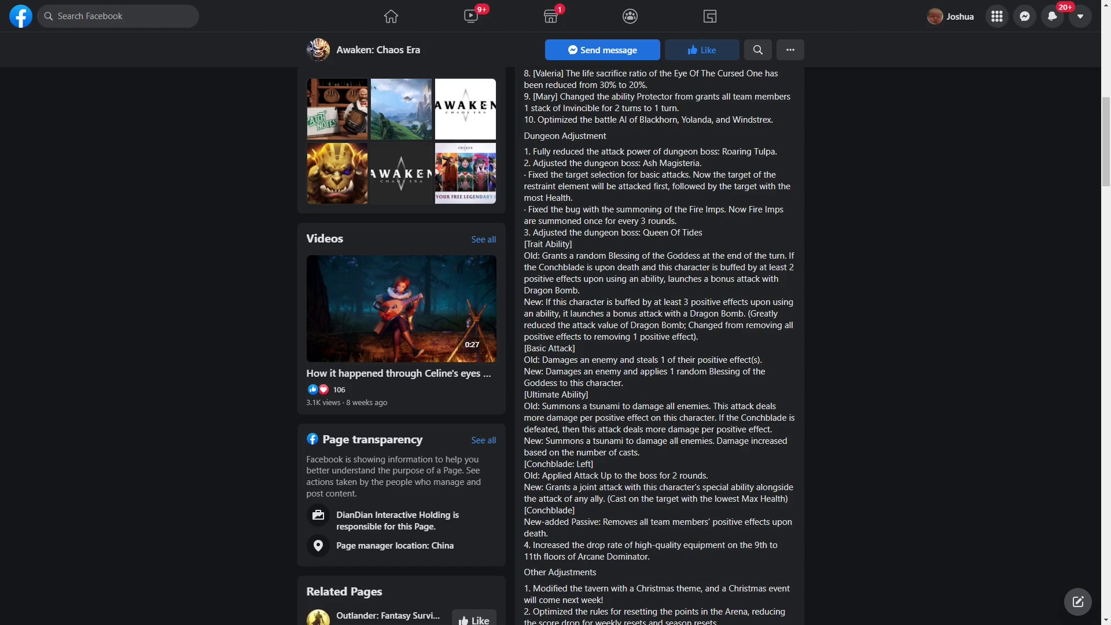
scroll("down", 3)
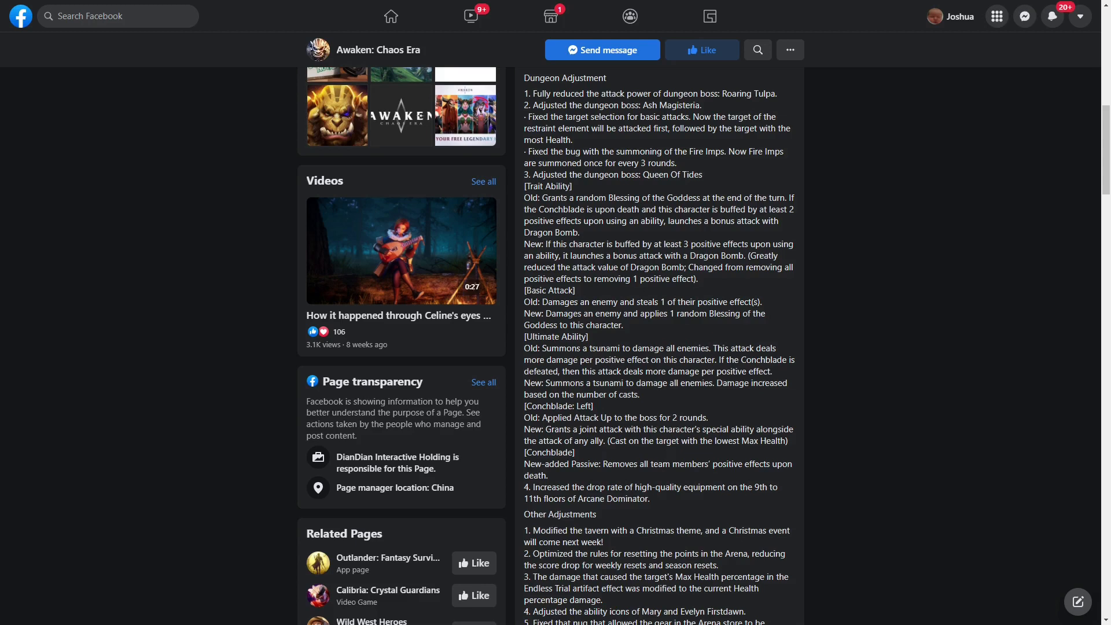
scroll("down", 3)
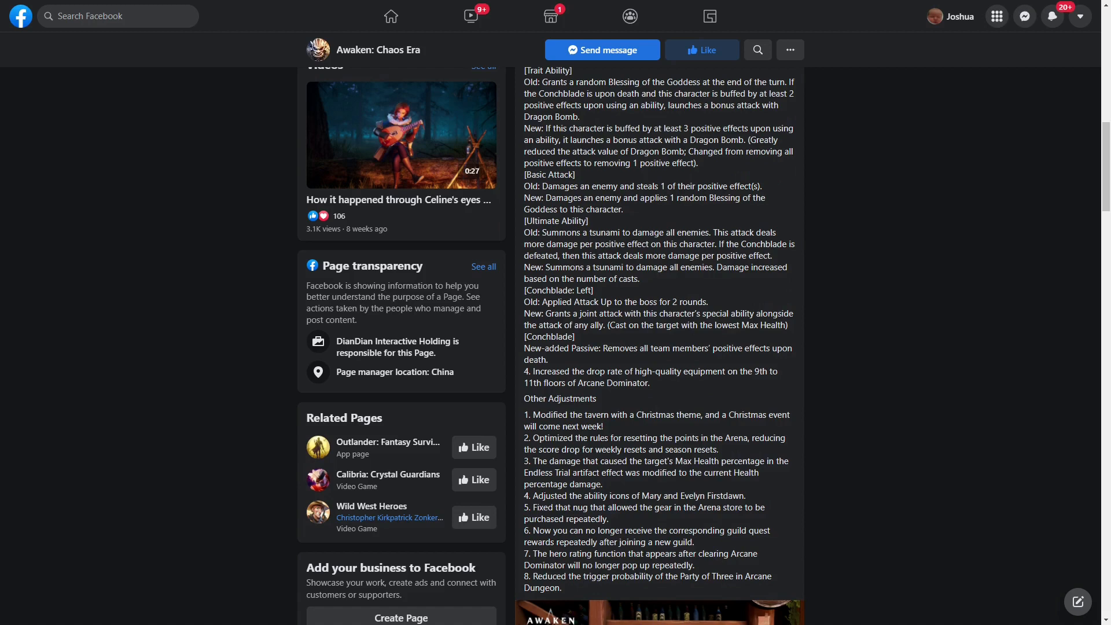
scroll("down", 3)
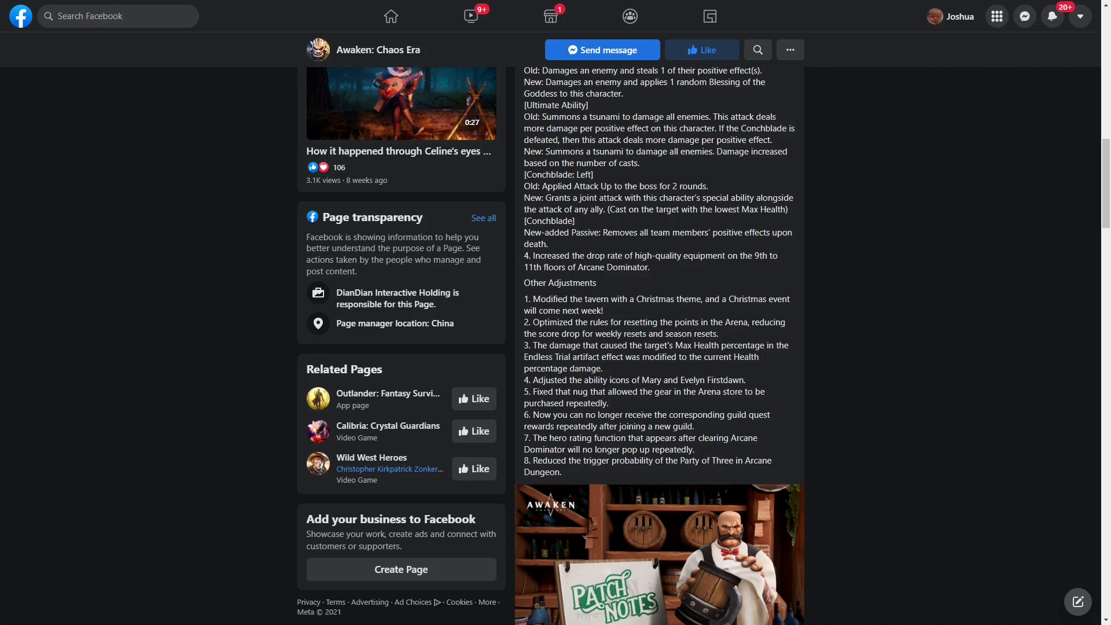
scroll("down", 3)
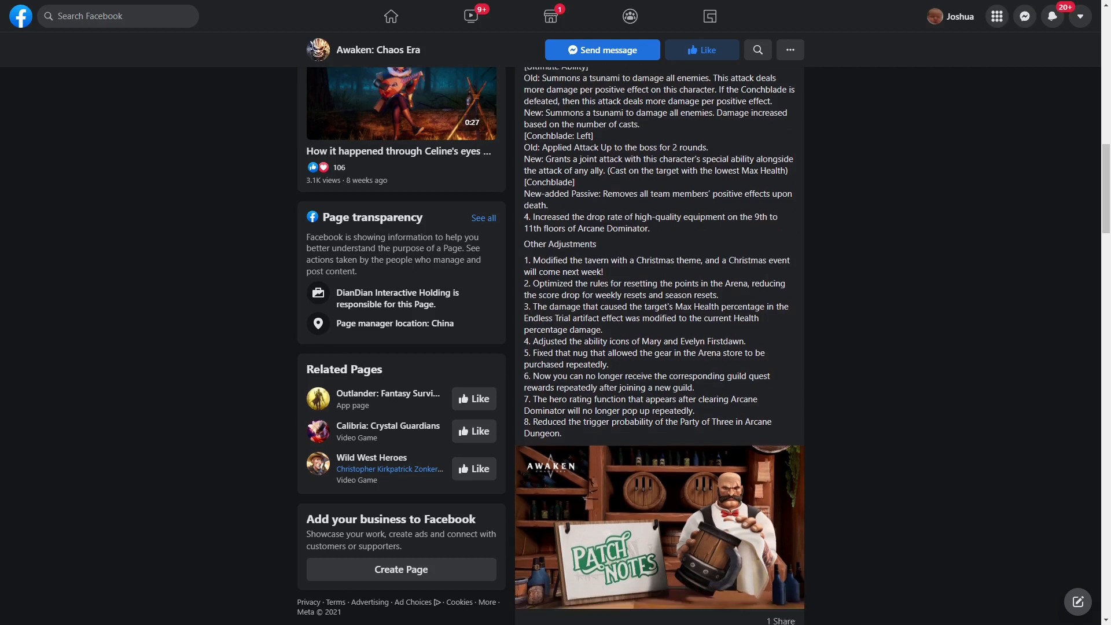
scroll("down", 3)
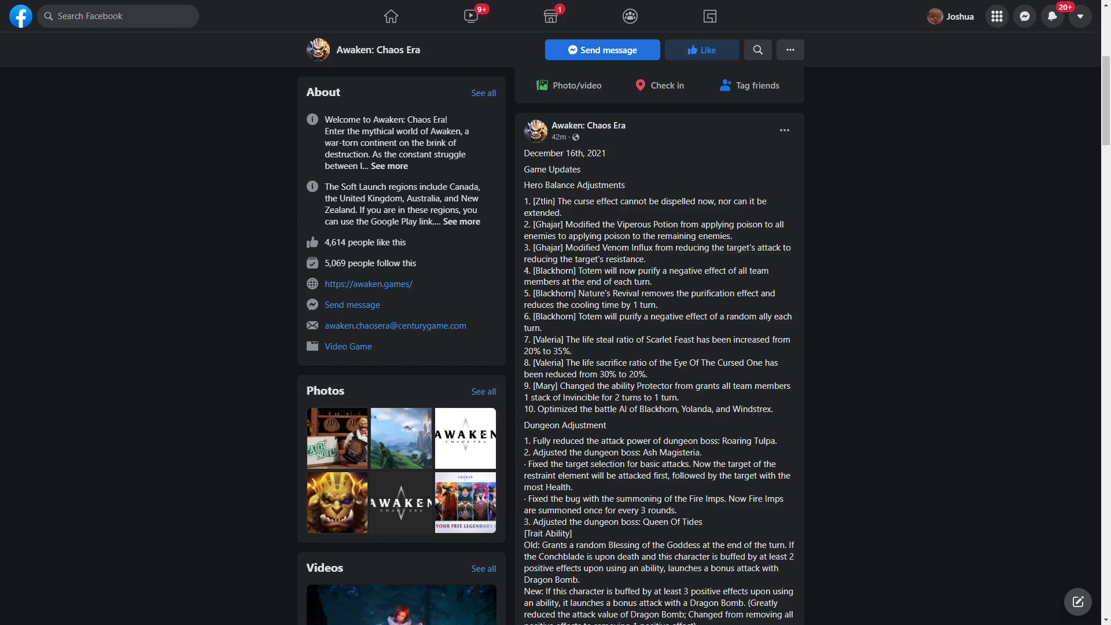
scroll("down", 3)
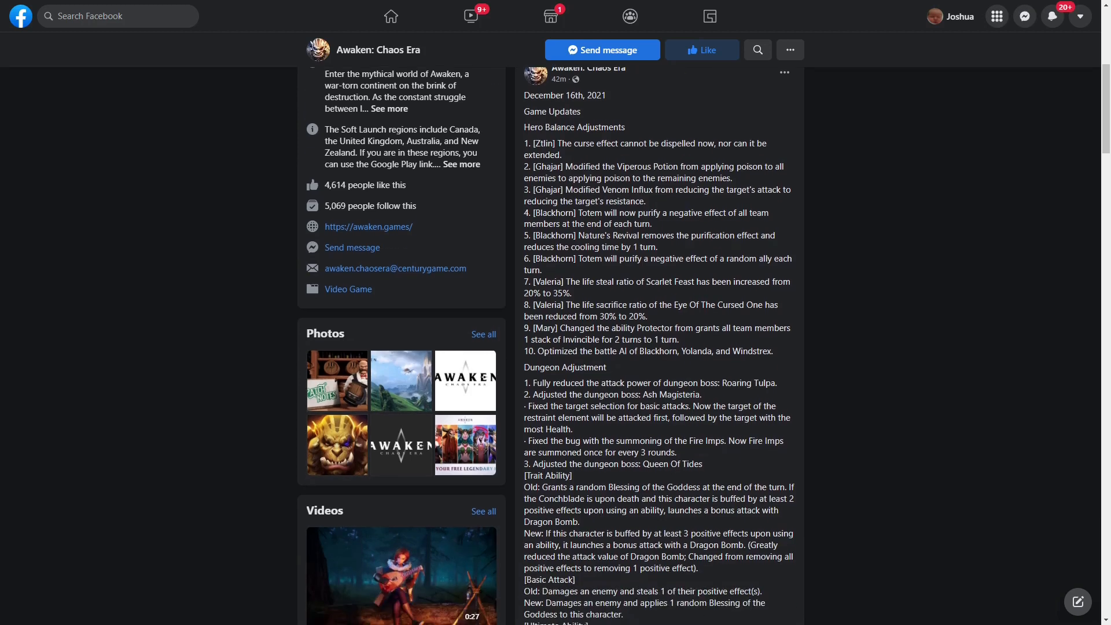
scroll("down", 3)
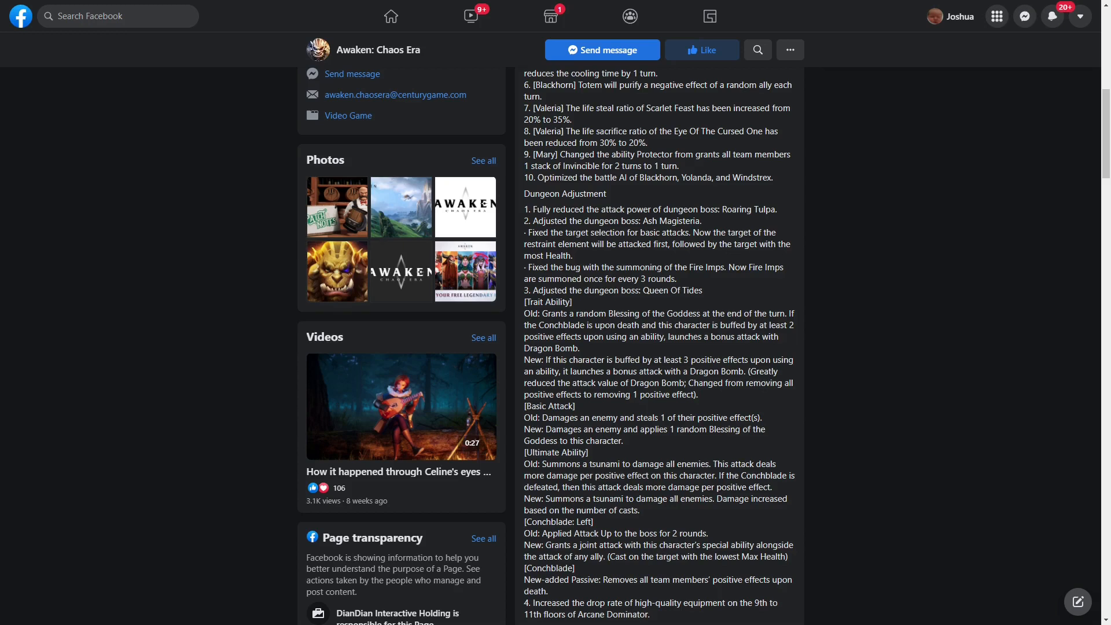
scroll("down", 3)
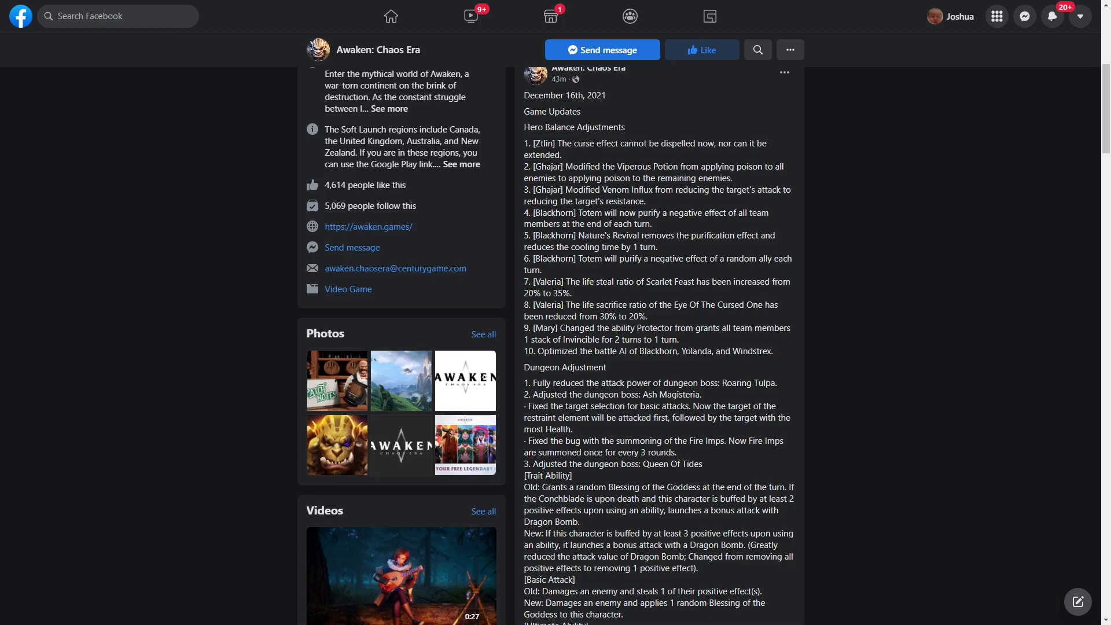
scroll("down", 3)
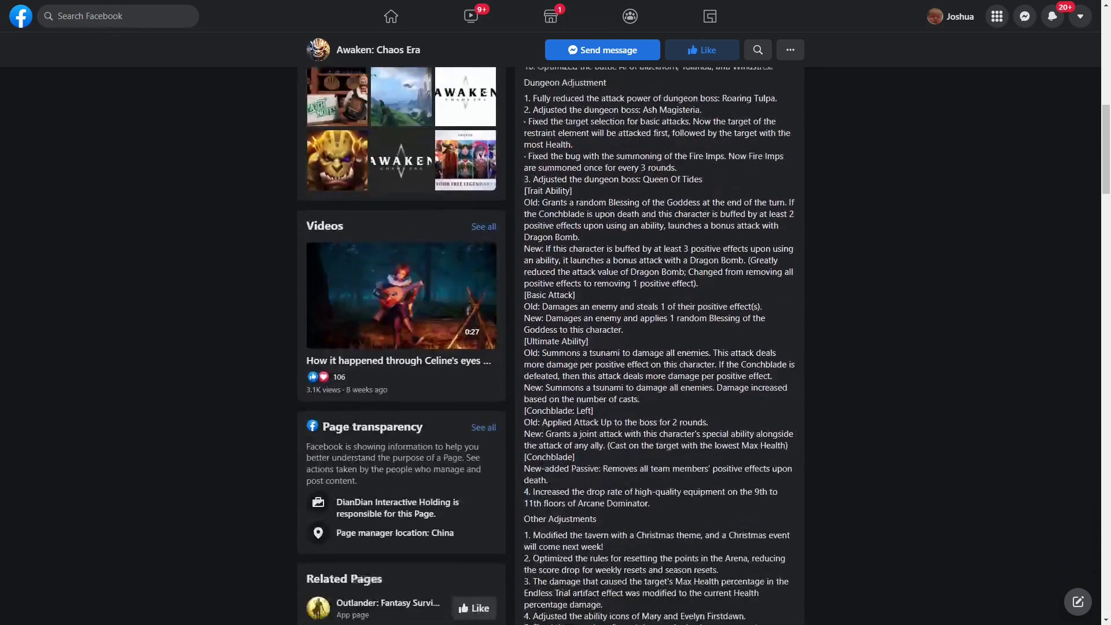
scroll("down", 3)
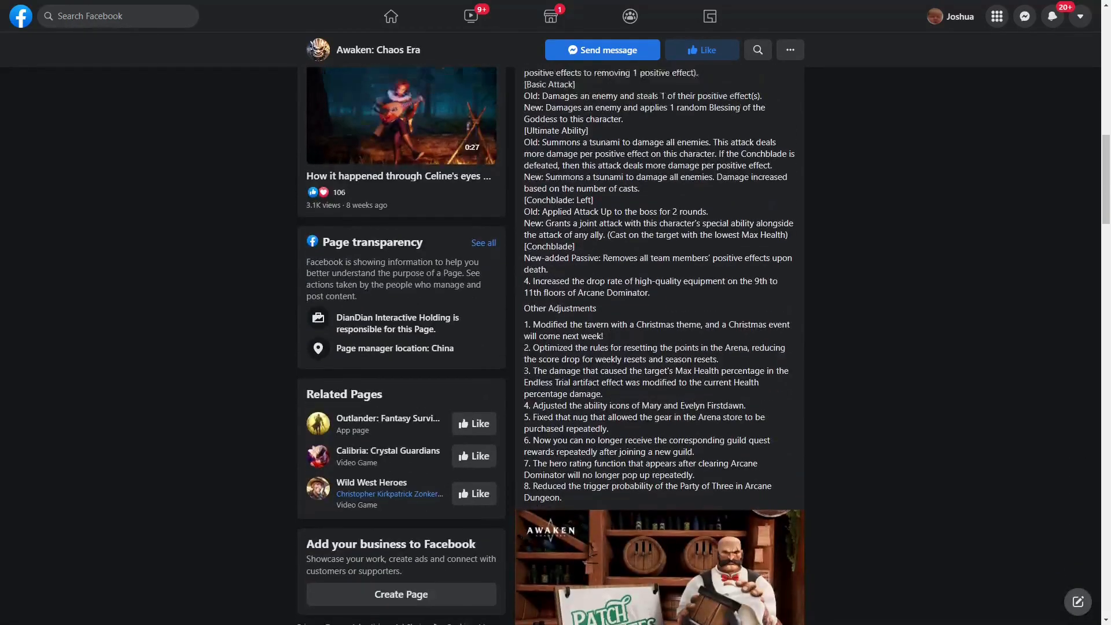